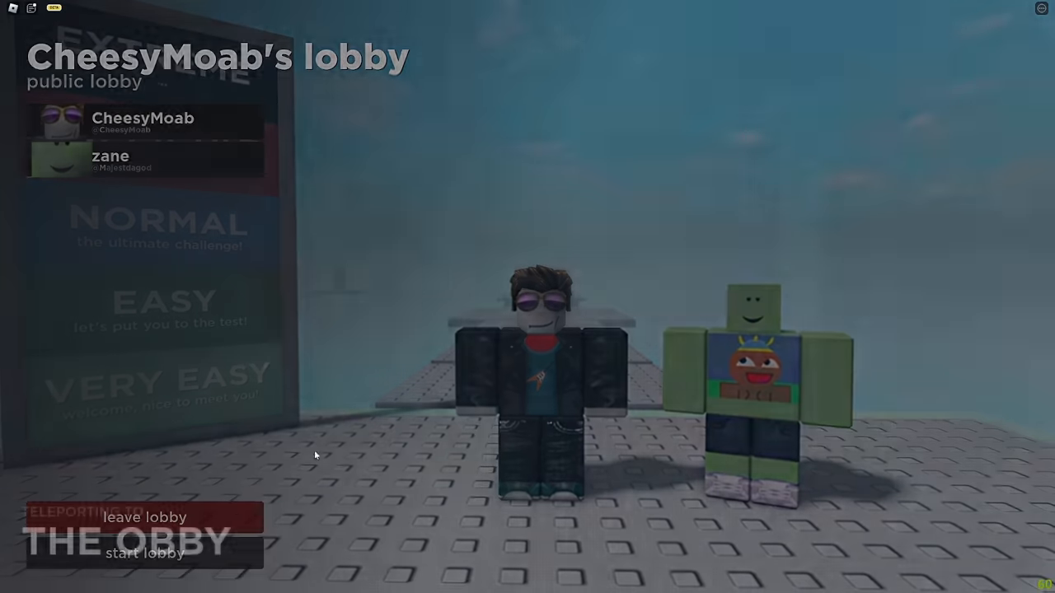
Step: Start the lobby to teleport both players into the obby
left_click(144, 553)
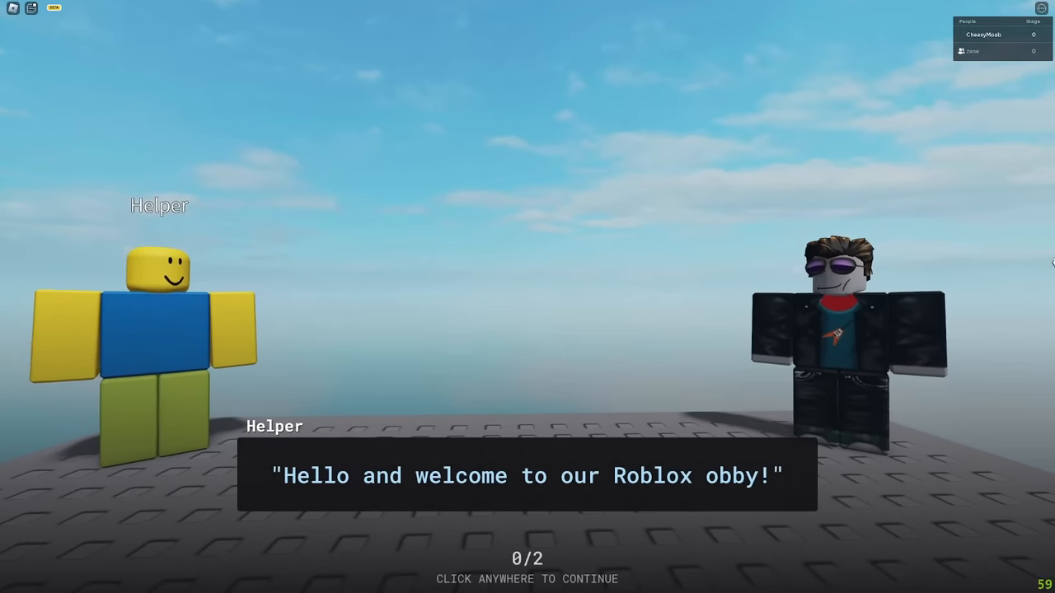
Step: Click through the Helper's three welcome lines until the dialogue closes
left_click(528, 329)
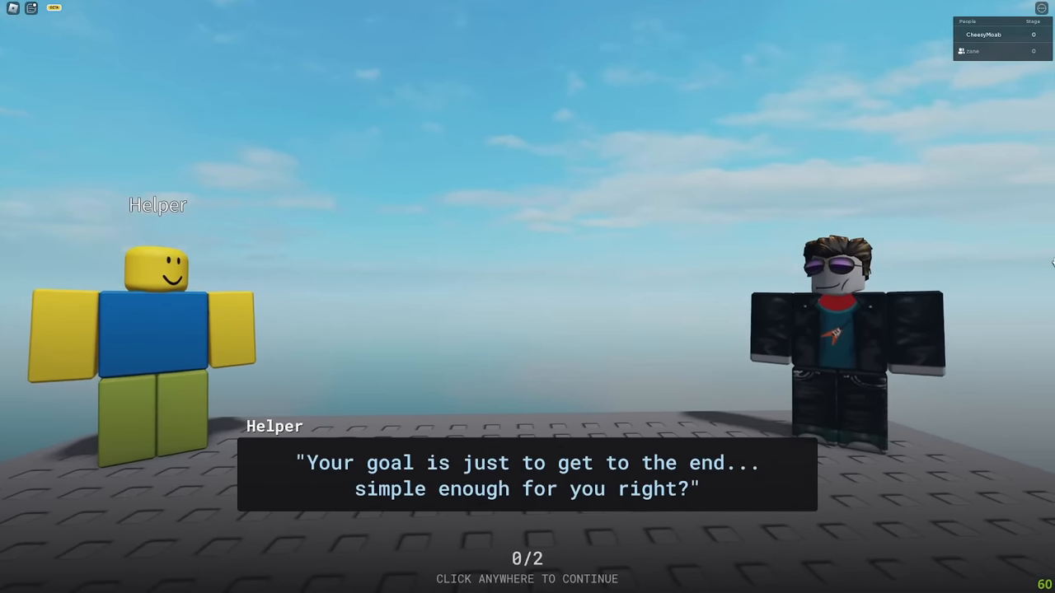
left_click(528, 329)
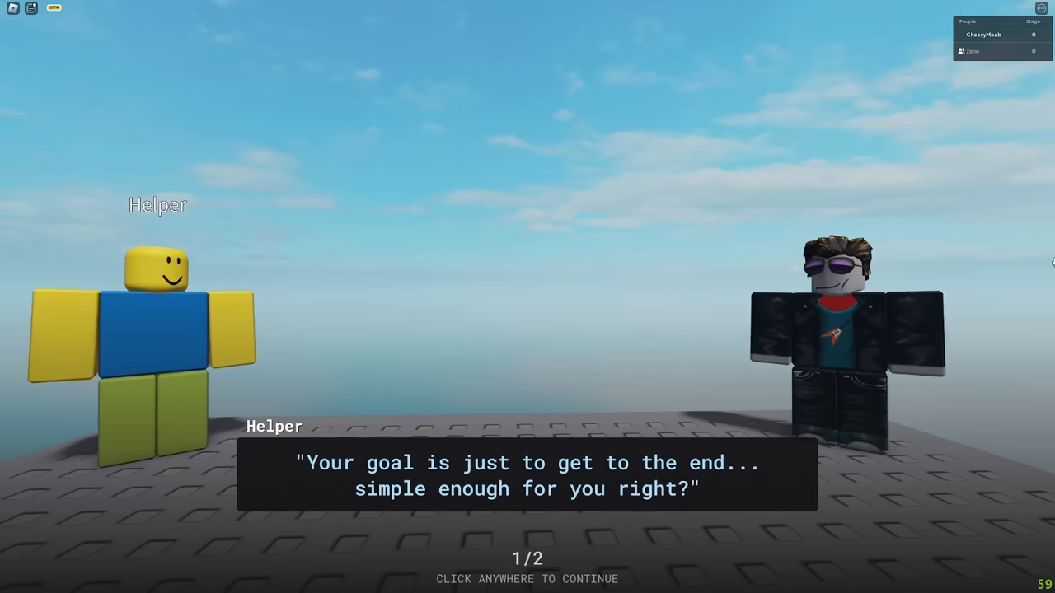
left_click(527, 474)
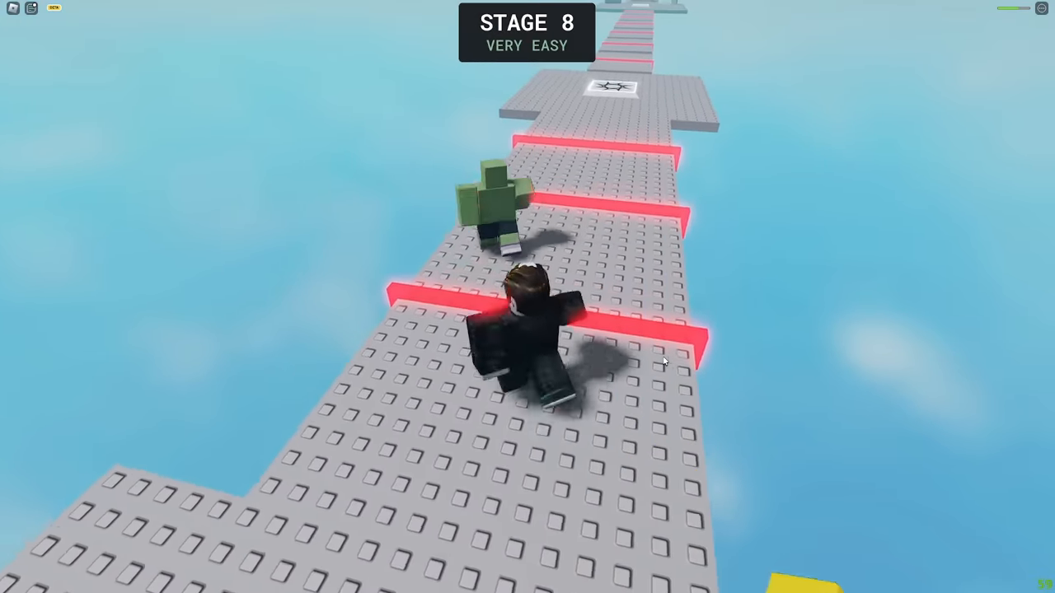
Step: Run past the red bar on stage 8 and onto the floating platforms
key("w")
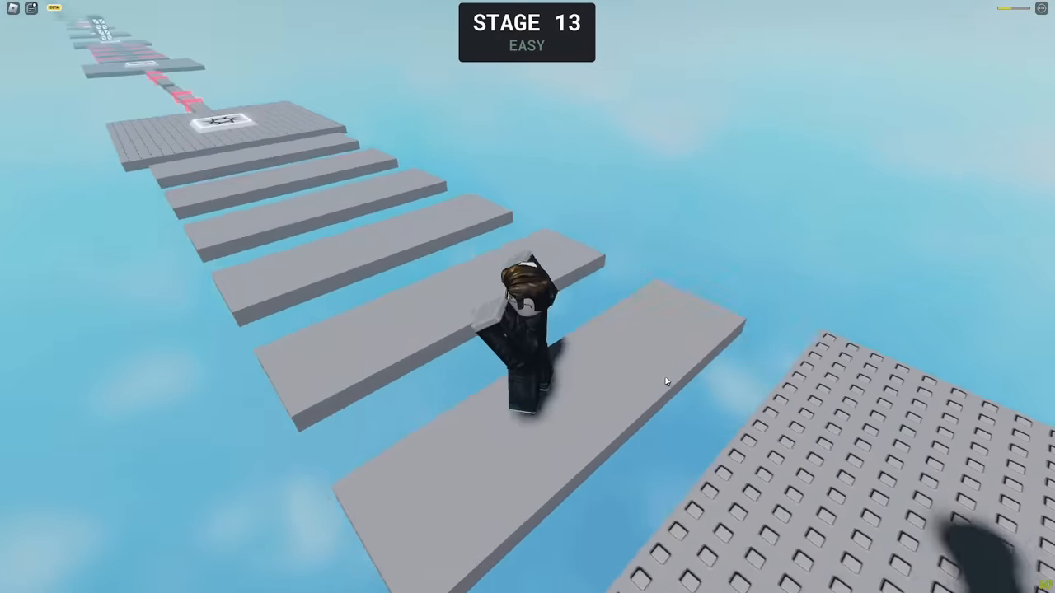
key("w")
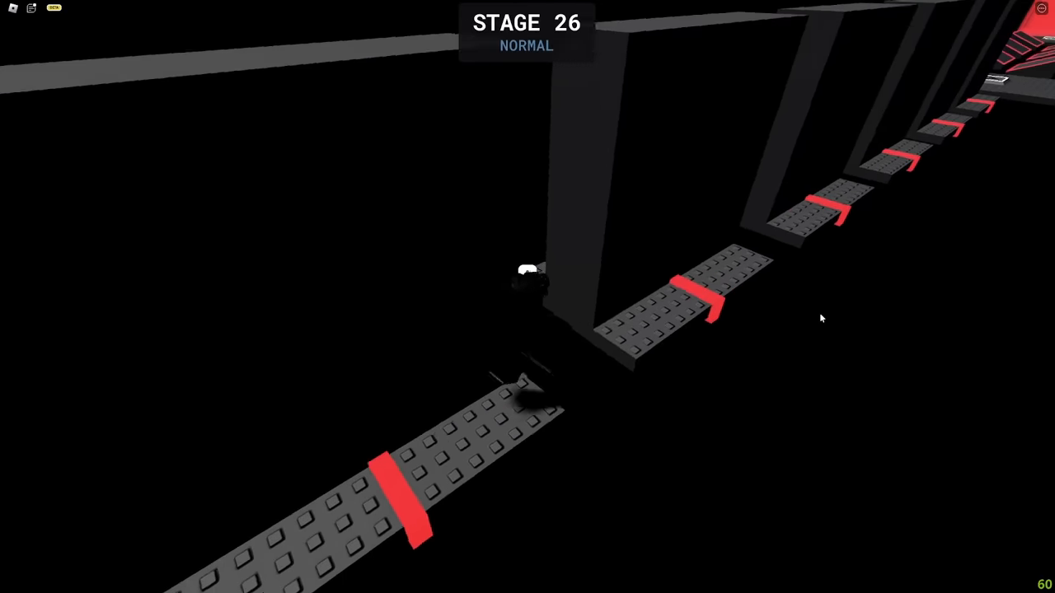
Step: Run and jump across the dark Difficult platforms toward Stage 37
key("w")
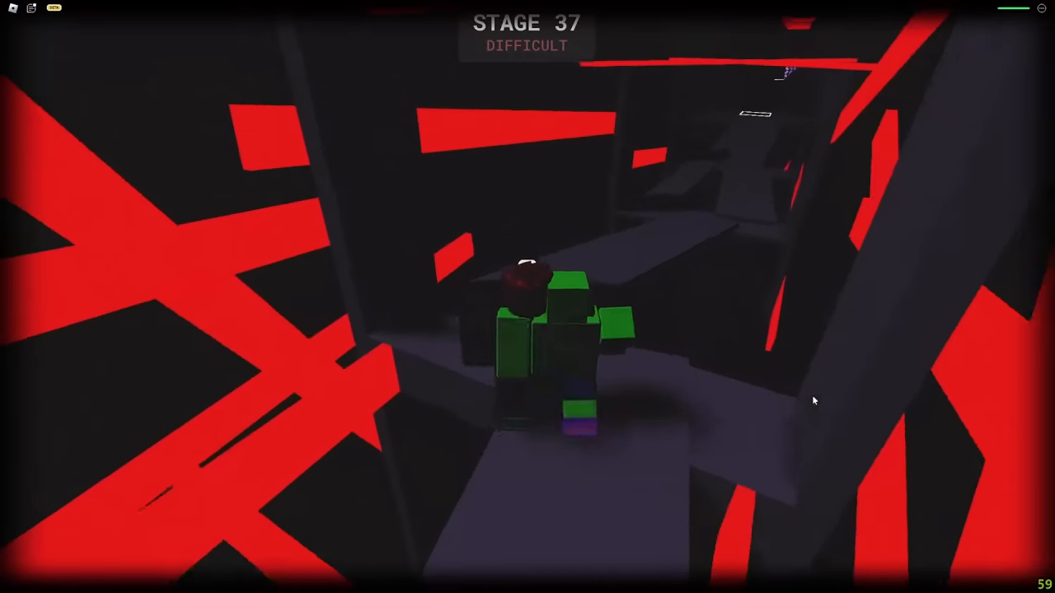
key("w")
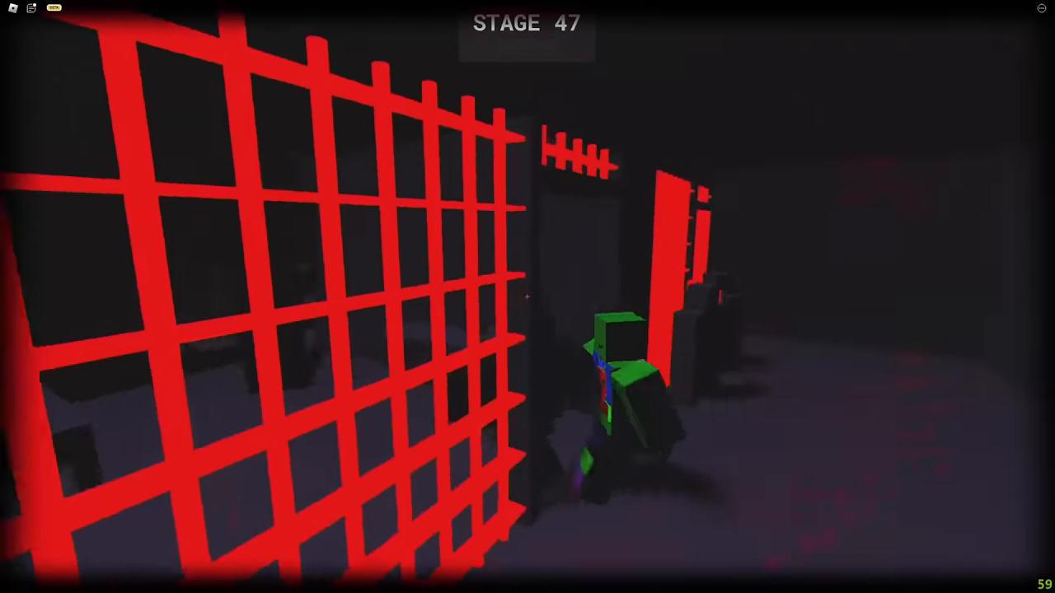
mouse_move(527, 297)
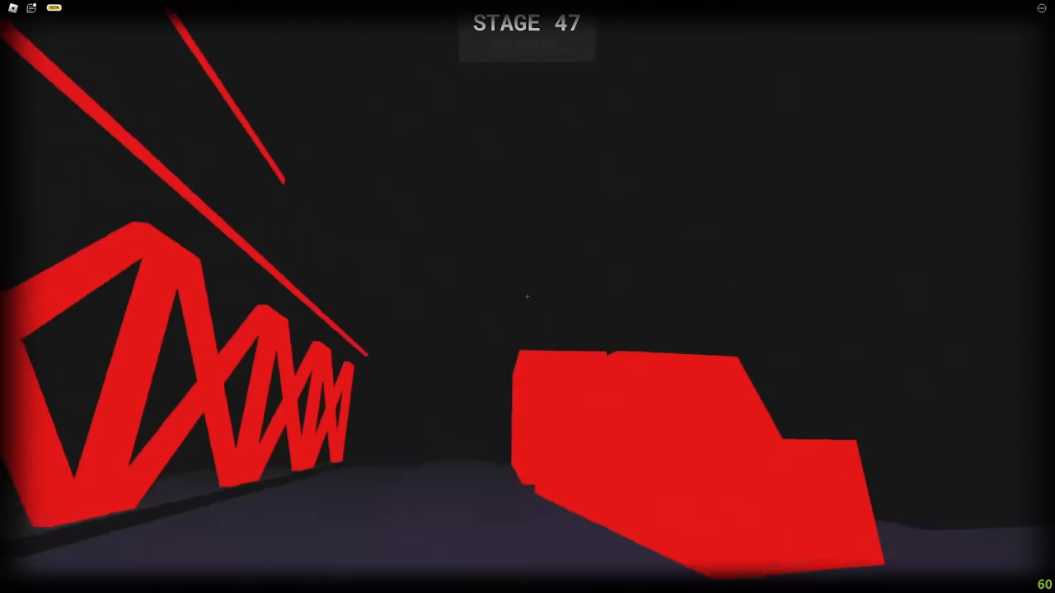
Step: Move along the Stage 47 corridor past the red grid walls toward Stage 48
key("w")
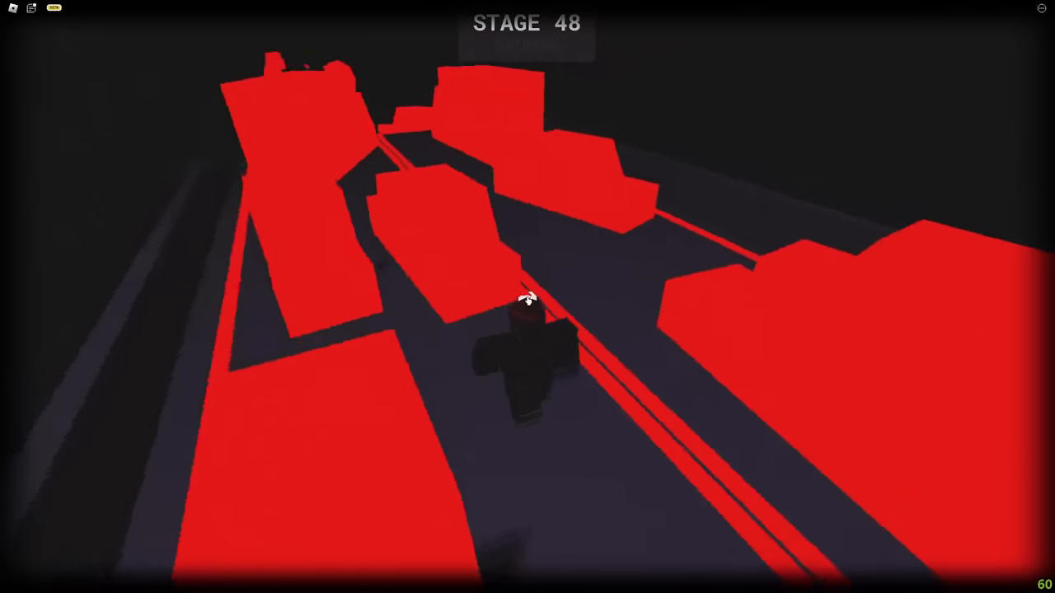
Step: Run forward along the dark Stage 48 walkway between the red blocks
key("w")
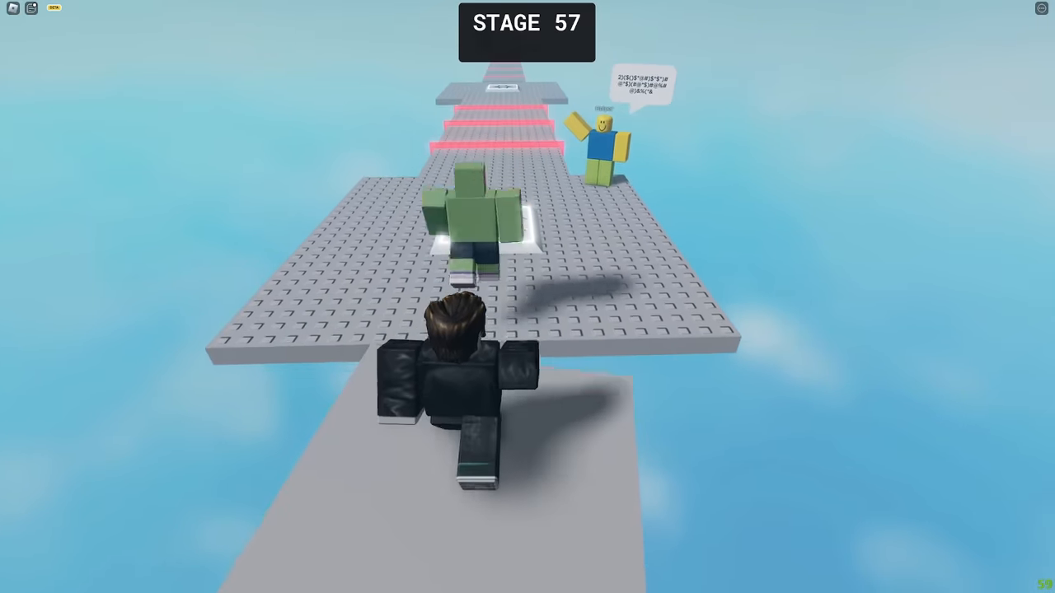
Step: Run across the grey sky platforms past the Helper to the Stage 58 checkpoint
key("w")
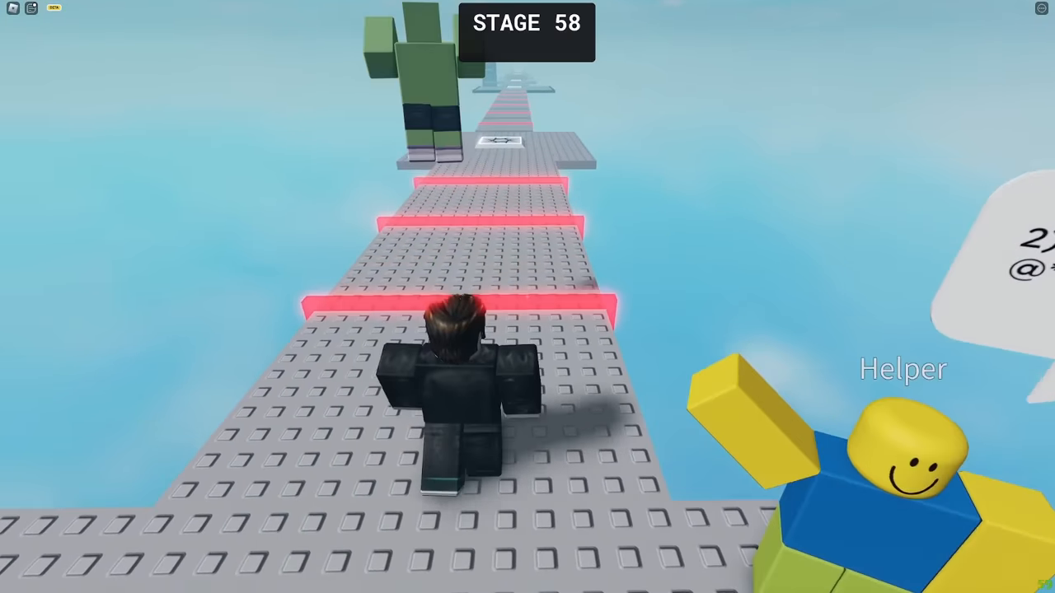